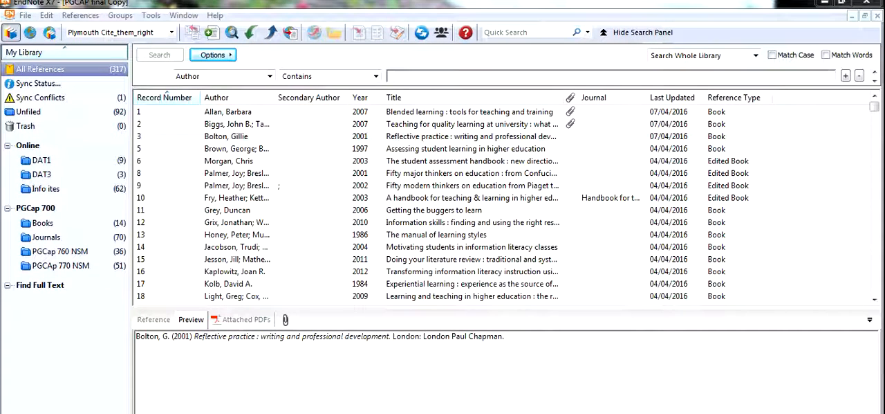
pyautogui.moveTo(465, 326)
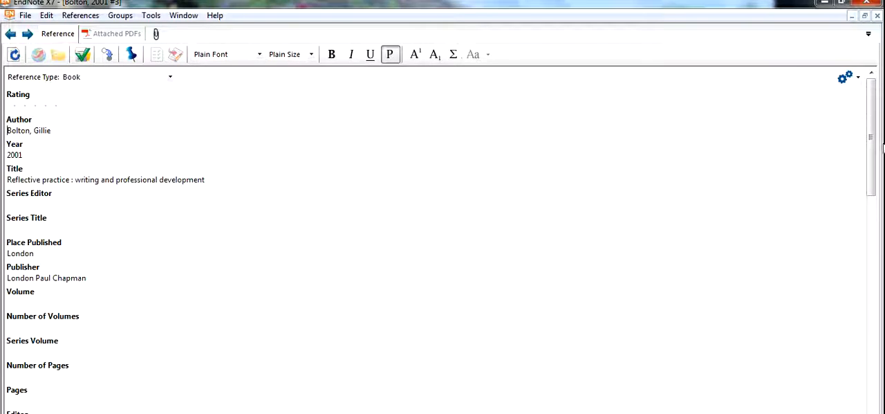
# - Delete 'London' and its trailing space from Publisher so it reads 'Paul Chapman', then close the record
pyautogui.scroll(-3)
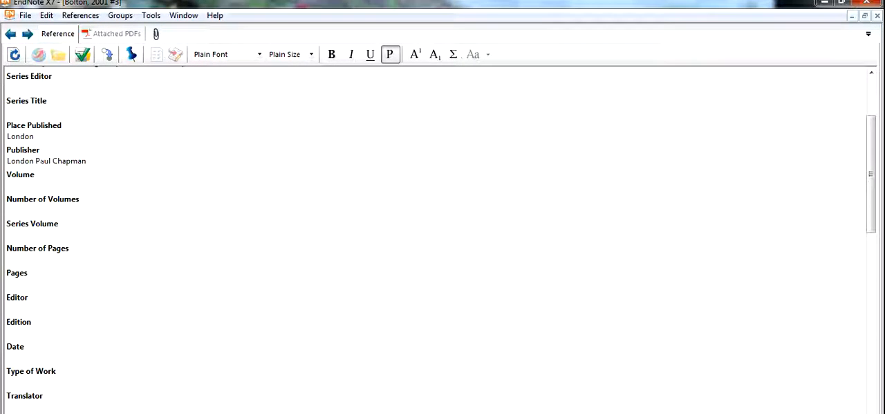
pyautogui.doubleClick(19, 161)
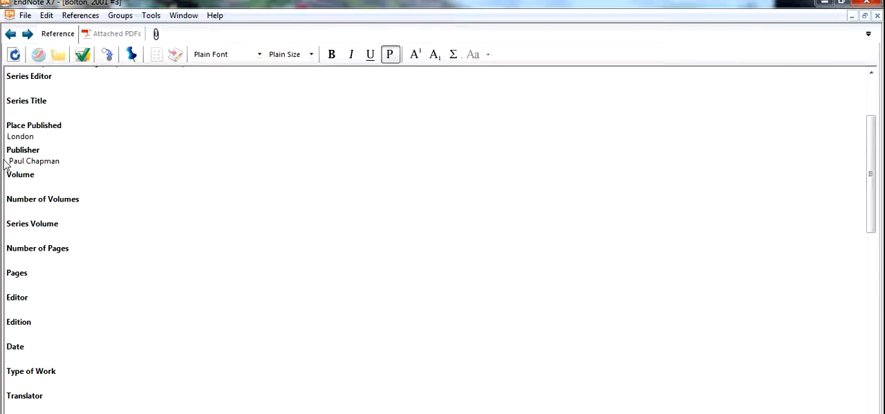
pyautogui.click(32, 160)
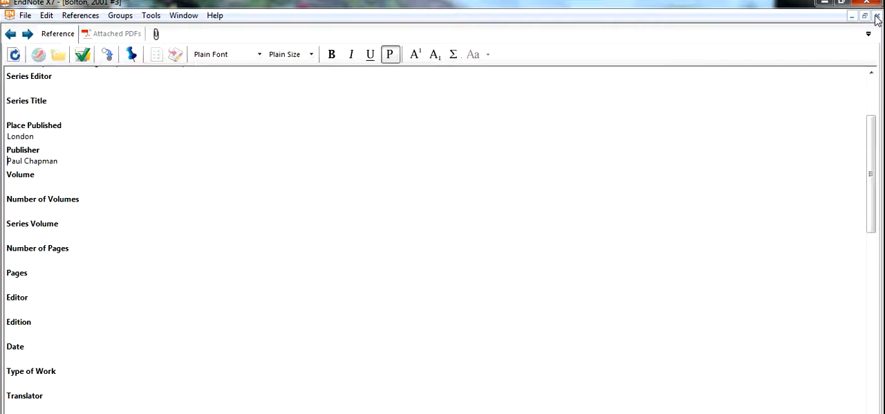
pyautogui.click(877, 15)
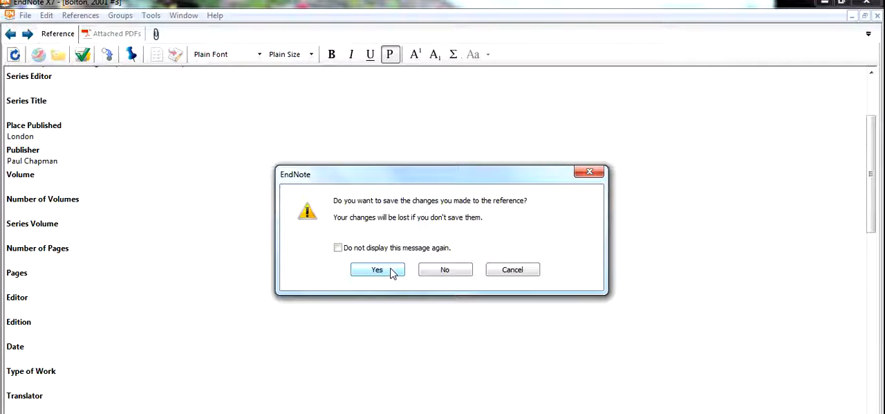
# - Answer Yes to save the Publisher change to the Bolton record
pyautogui.click(376, 269)
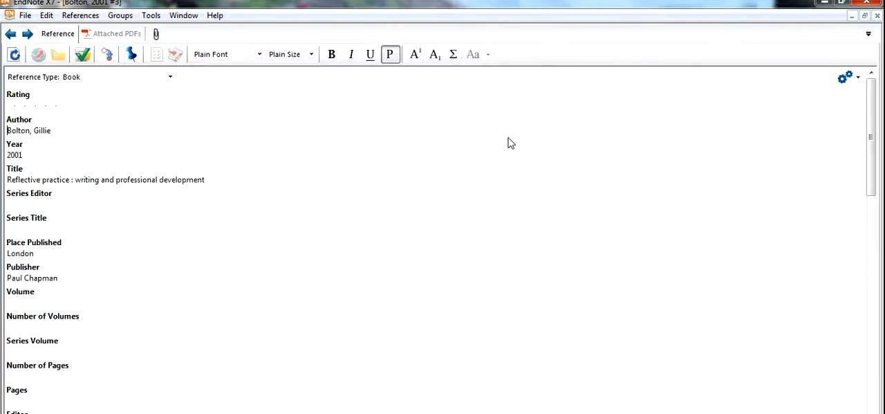
# - Scroll the Bolton record down to its Keywords, Notes and Research Notes fields
pyautogui.scroll(-3)
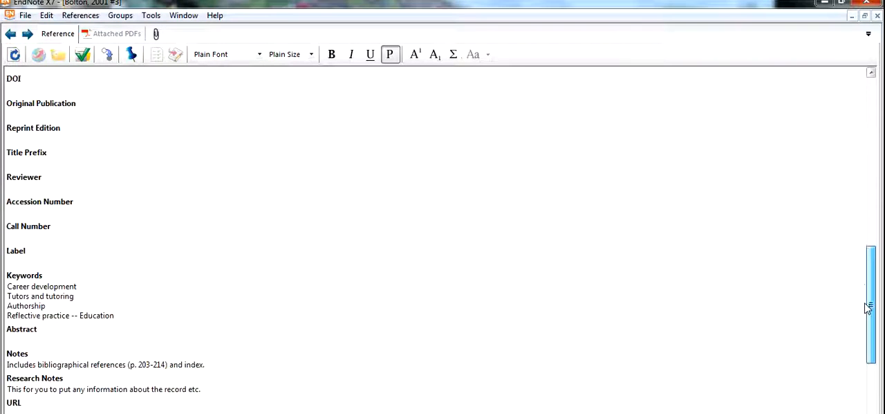
pyautogui.scroll(-3)
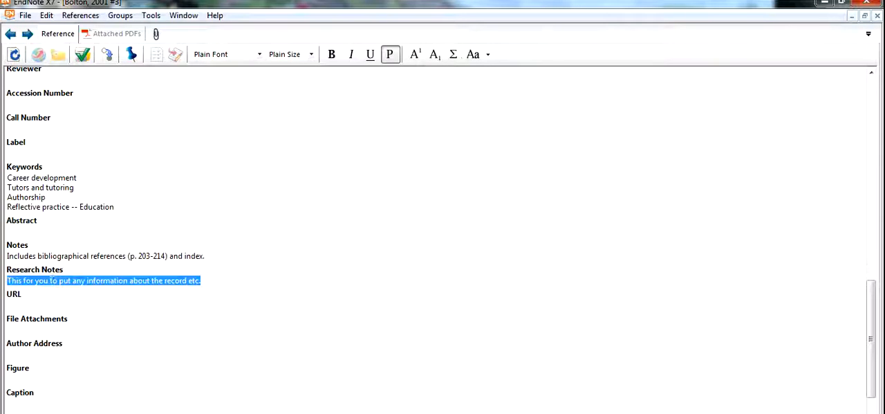
pyautogui.moveTo(127, 329)
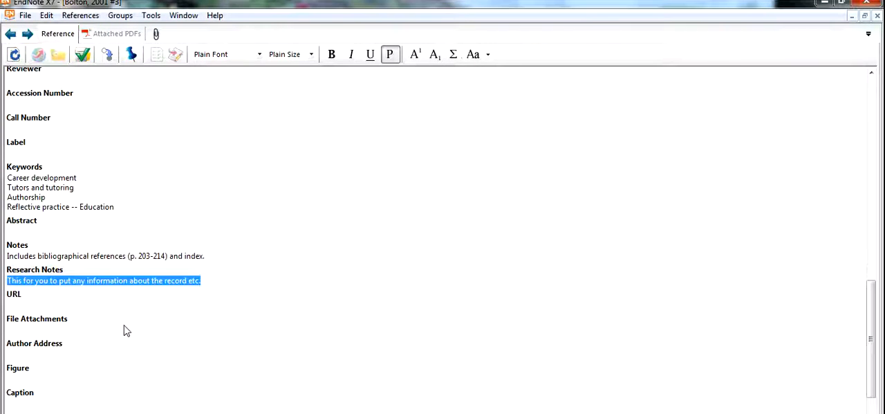